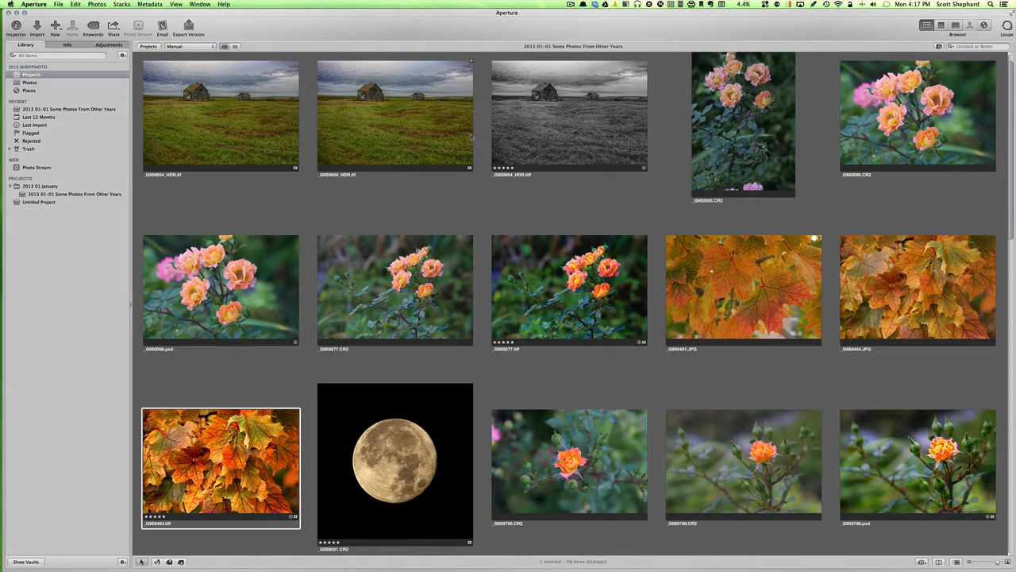
mouse_move(442, 200)
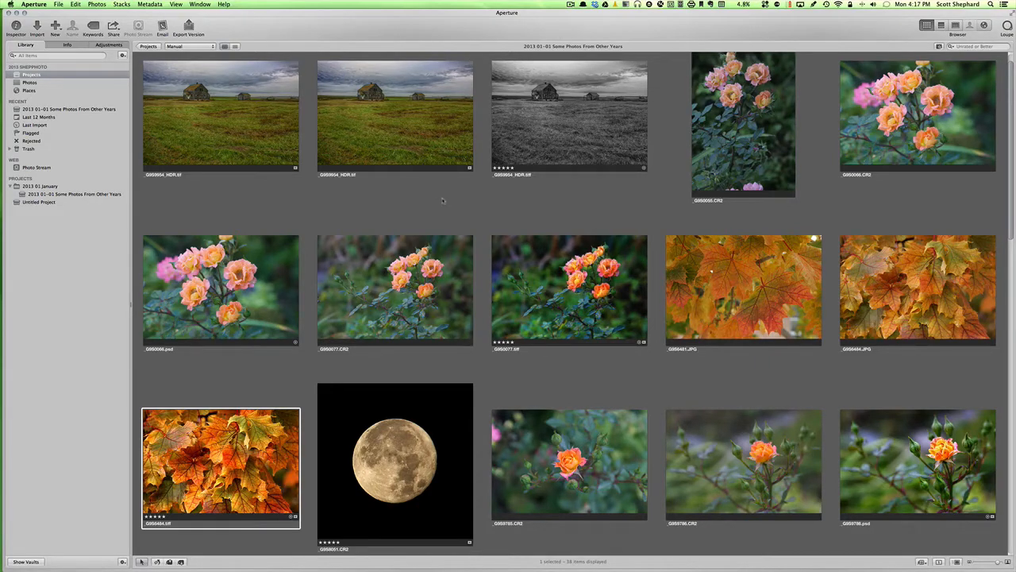
mouse_move(439, 206)
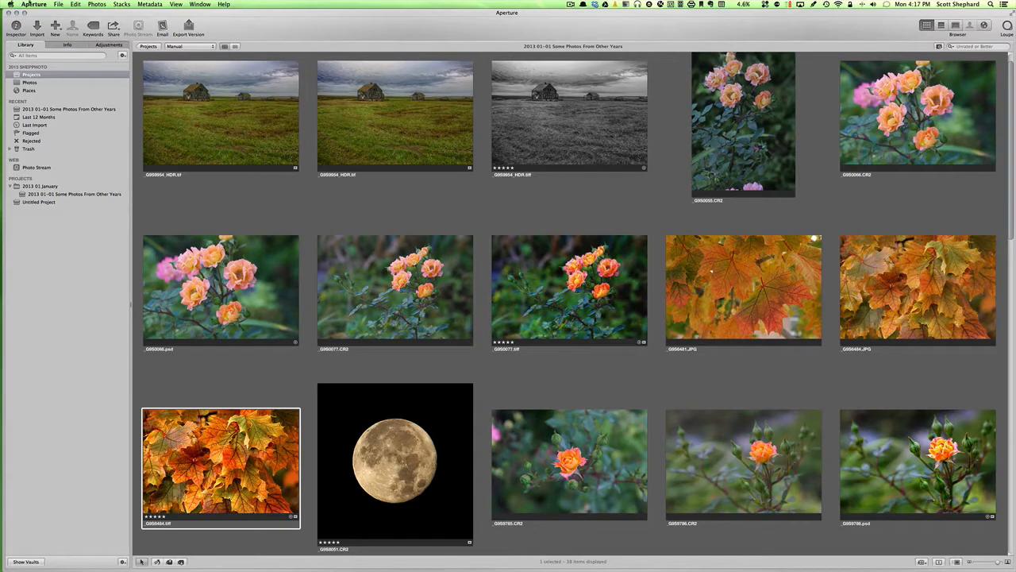
Step: Reveal the Aperture application menu so Quit Aperture is available
left_click(33, 5)
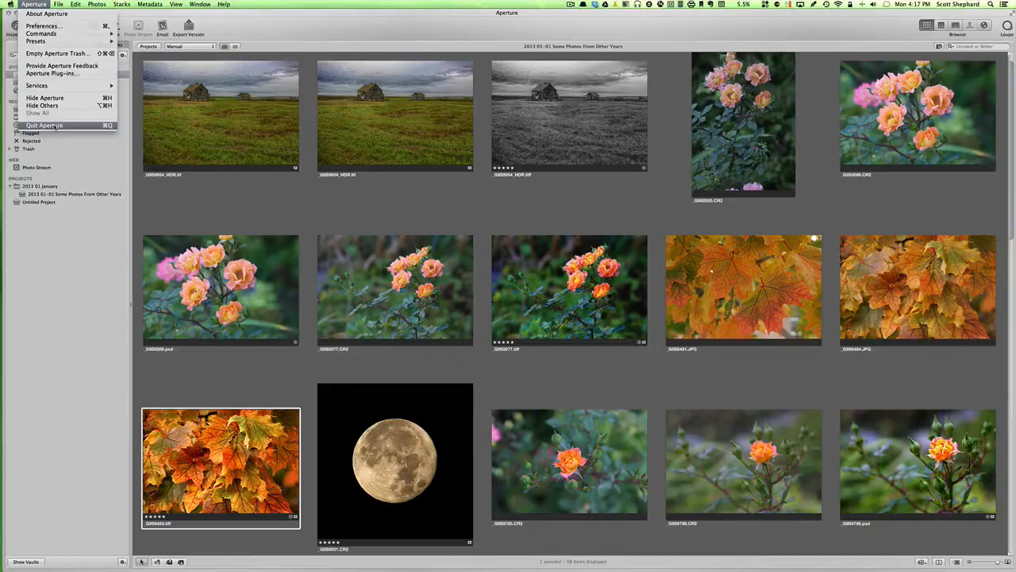
Step: Quit Aperture and search This Mac in Finder for 'ProAppsSystemID', finding only a PNG screenshot
left_click(45, 126)
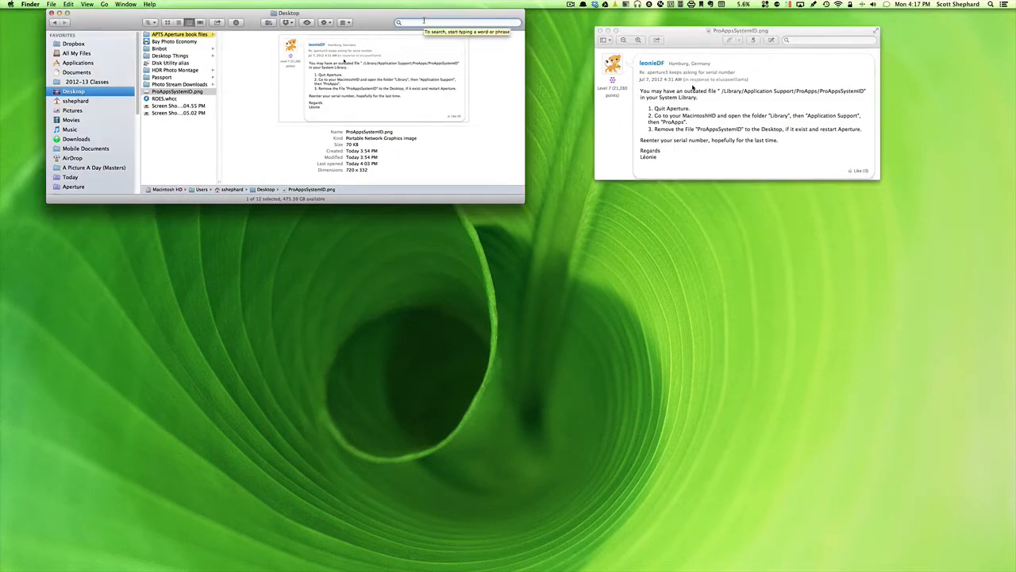
type("Pro")
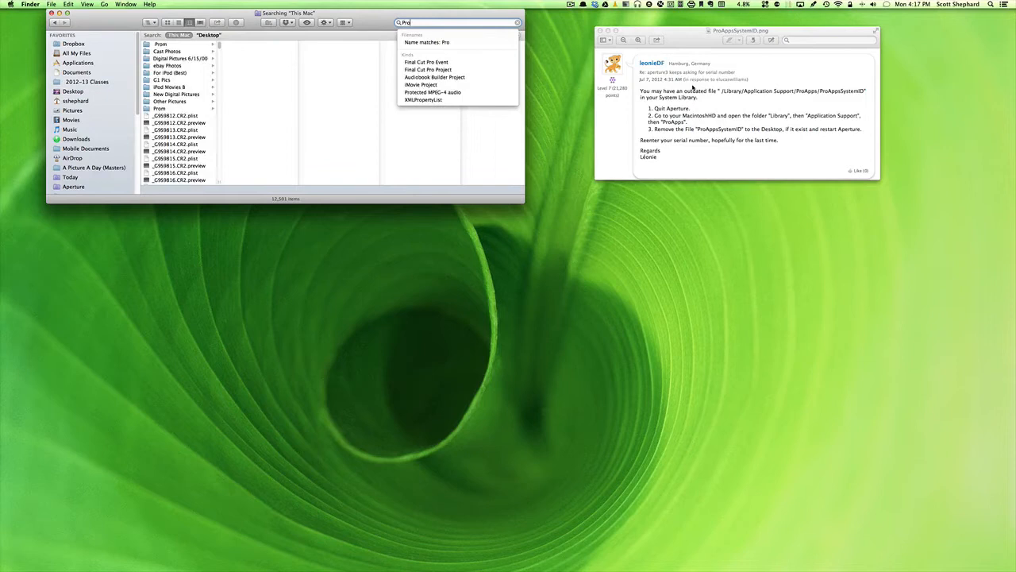
type("AppsSystemID")
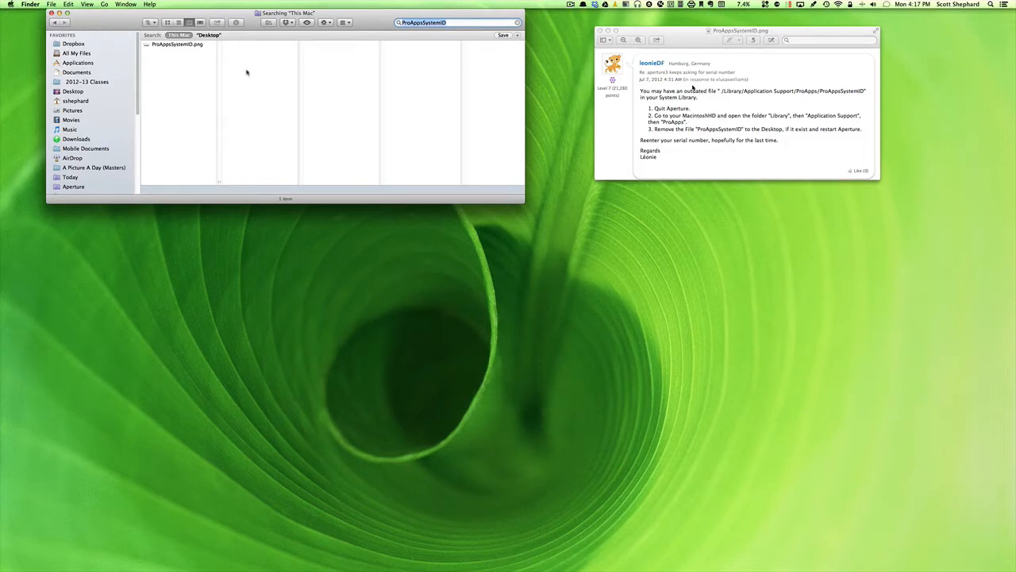
mouse_move(378, 54)
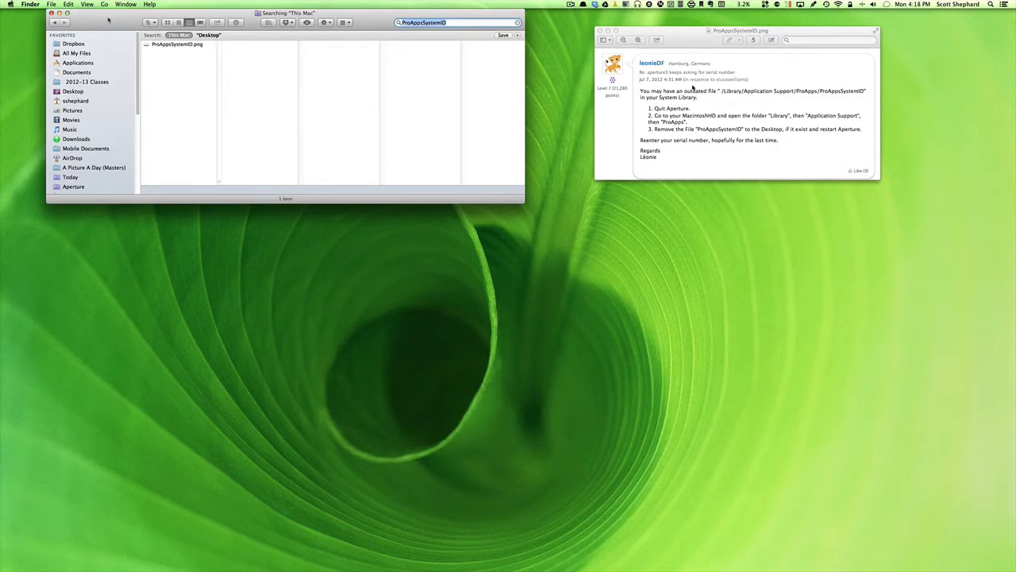
Step: Centre the search window and add a second search rule with its attribute pop-up showing
left_click_drag(285, 13, 445, 157)
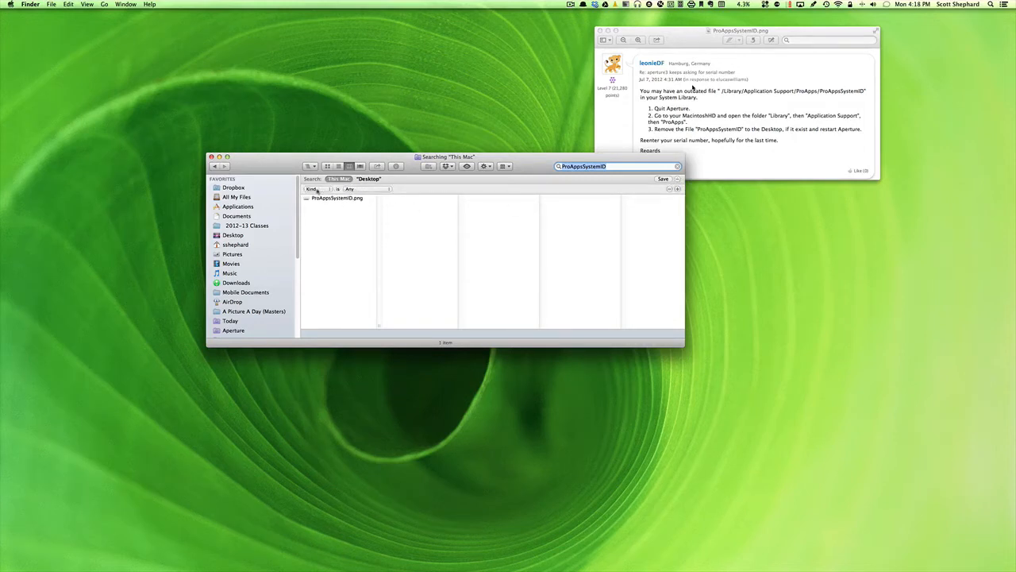
left_click(349, 189)
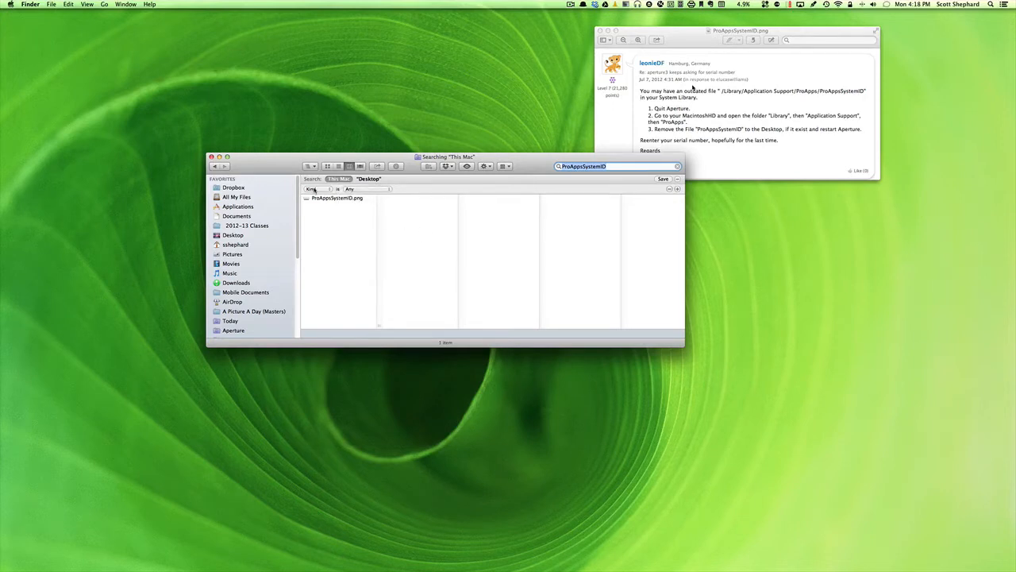
left_click(311, 189)
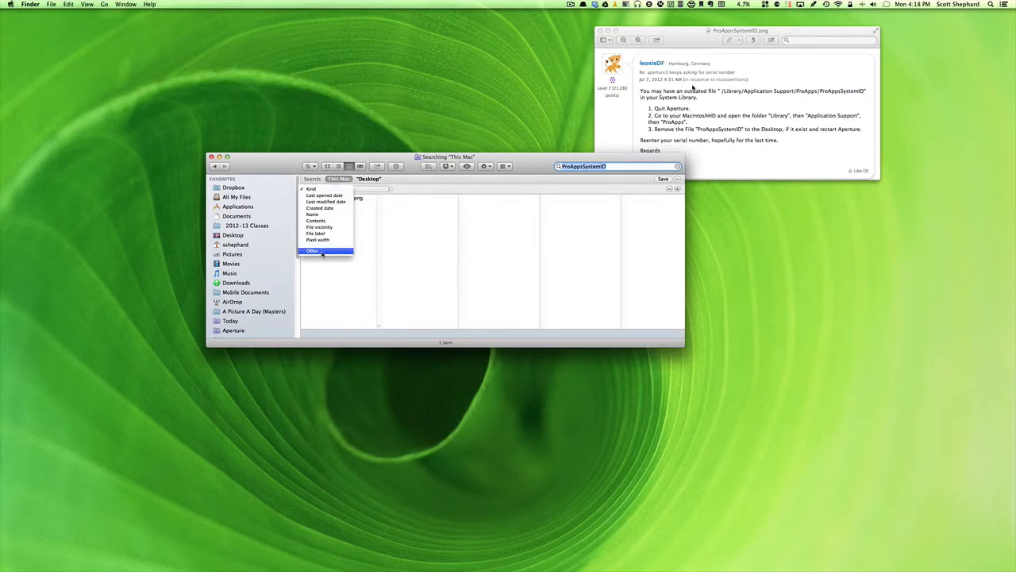
Step: Set the new rule's attribute to System files via the Other… attribute list
left_click(311, 251)
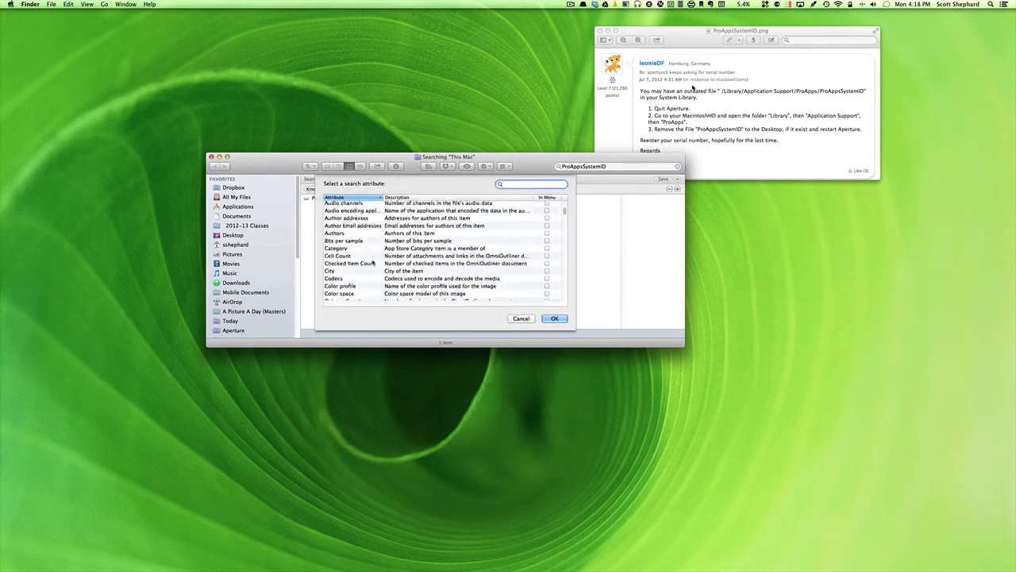
scroll("down", 3)
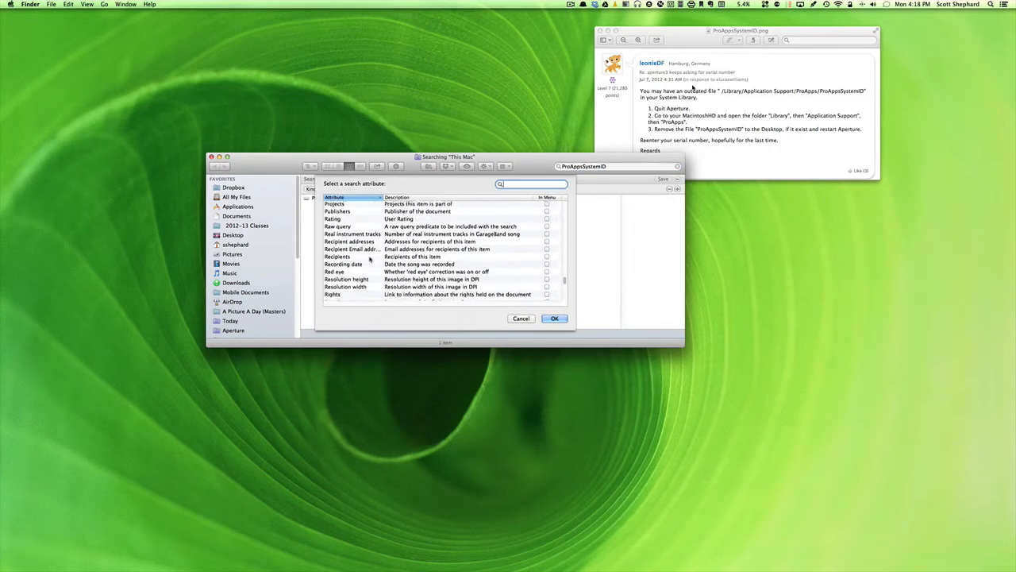
scroll("down", 3)
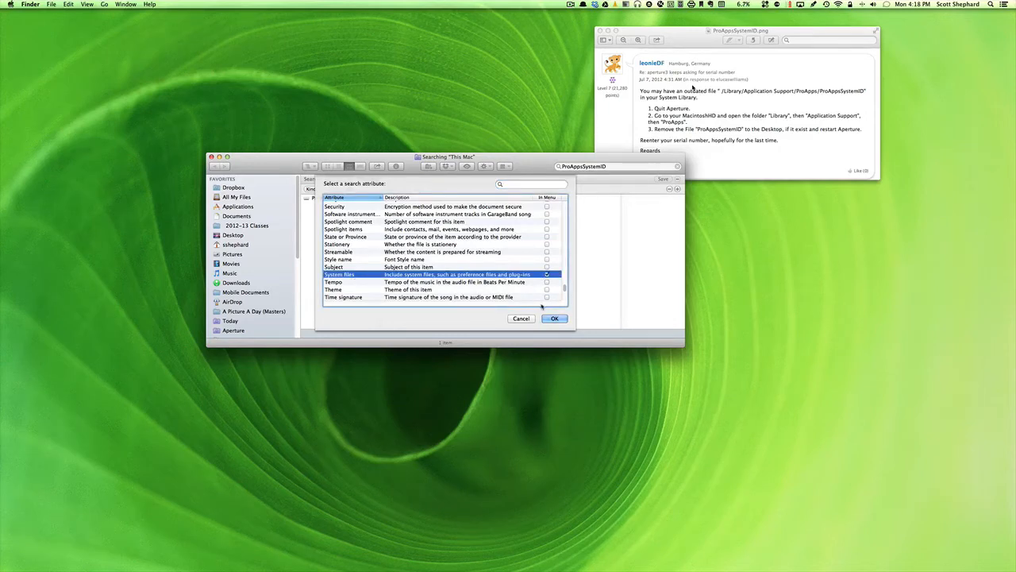
left_click(555, 318)
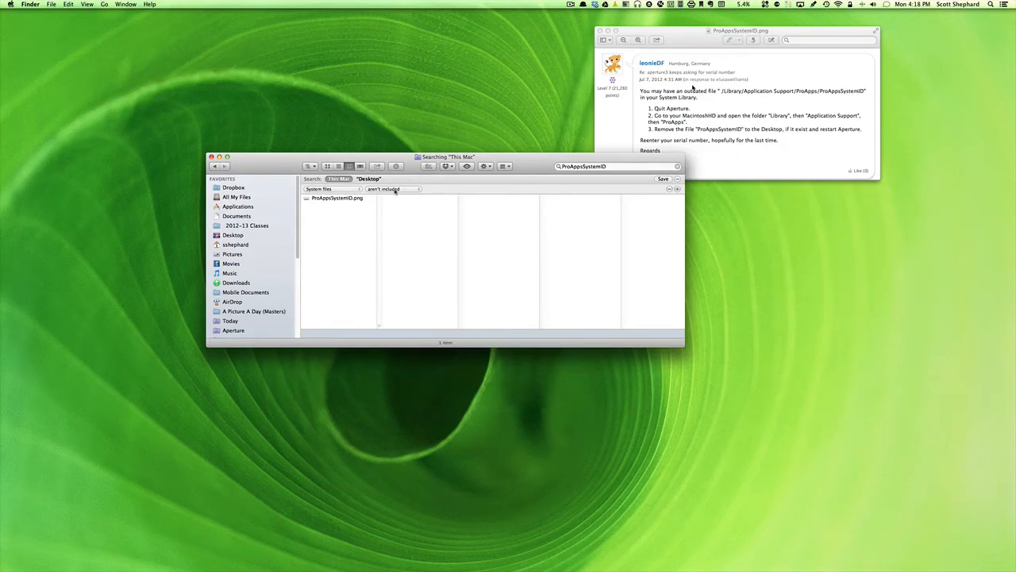
Step: Include system files in the search and select the ProAppsSystemID file in Library/Application Support/ProApps
left_click(390, 189)
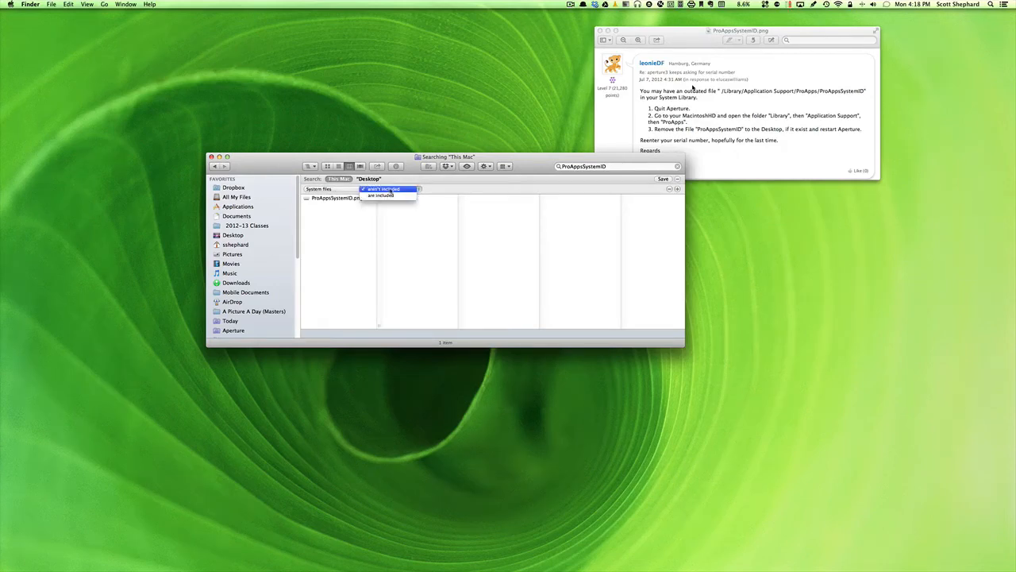
left_click(381, 197)
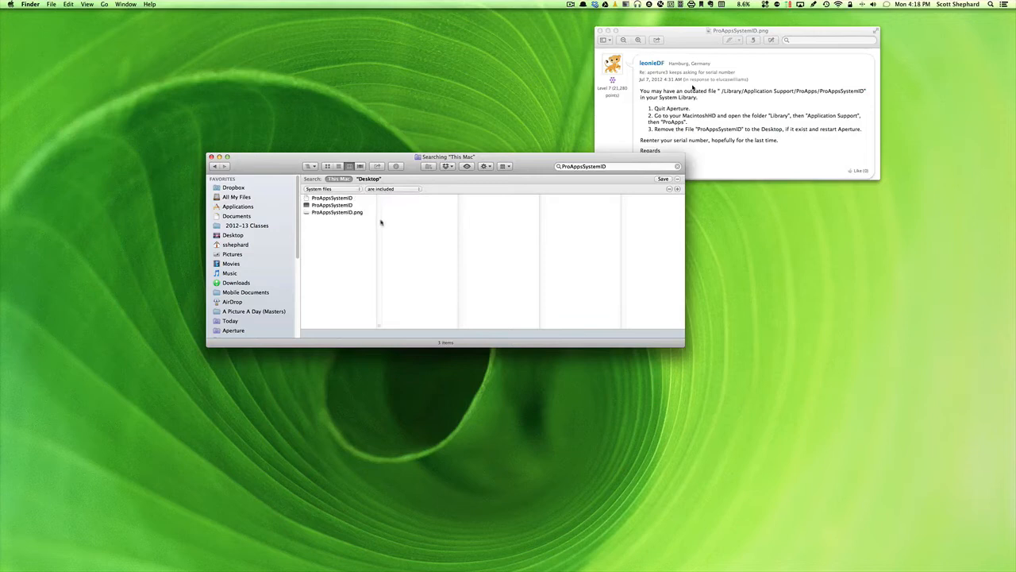
left_click(332, 203)
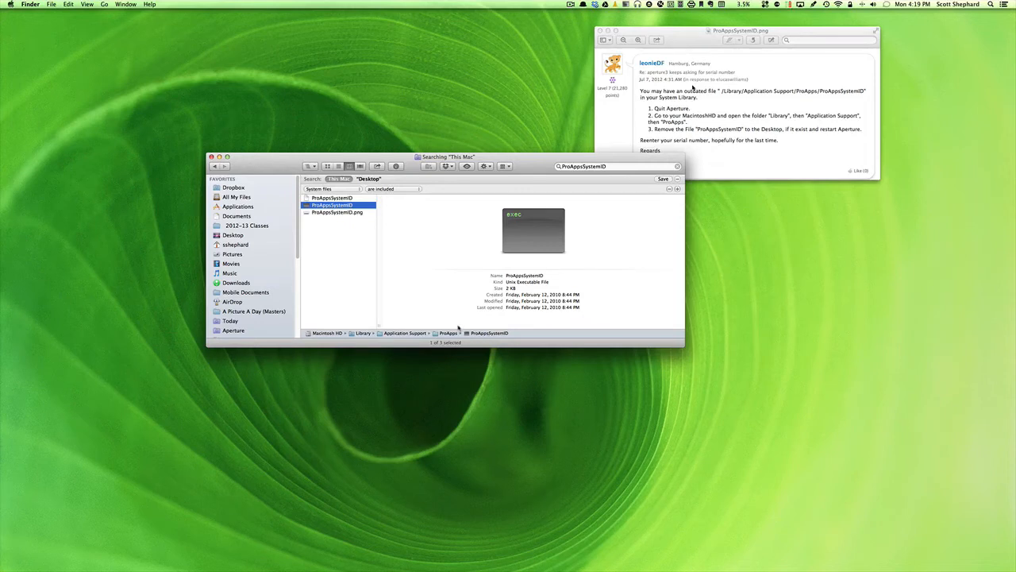
mouse_move(372, 280)
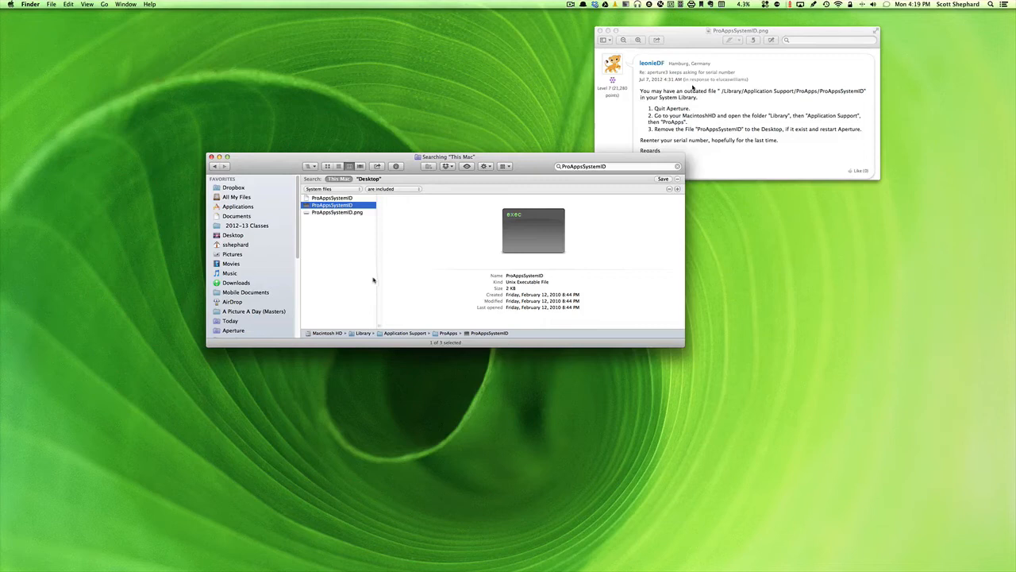
mouse_move(324, 229)
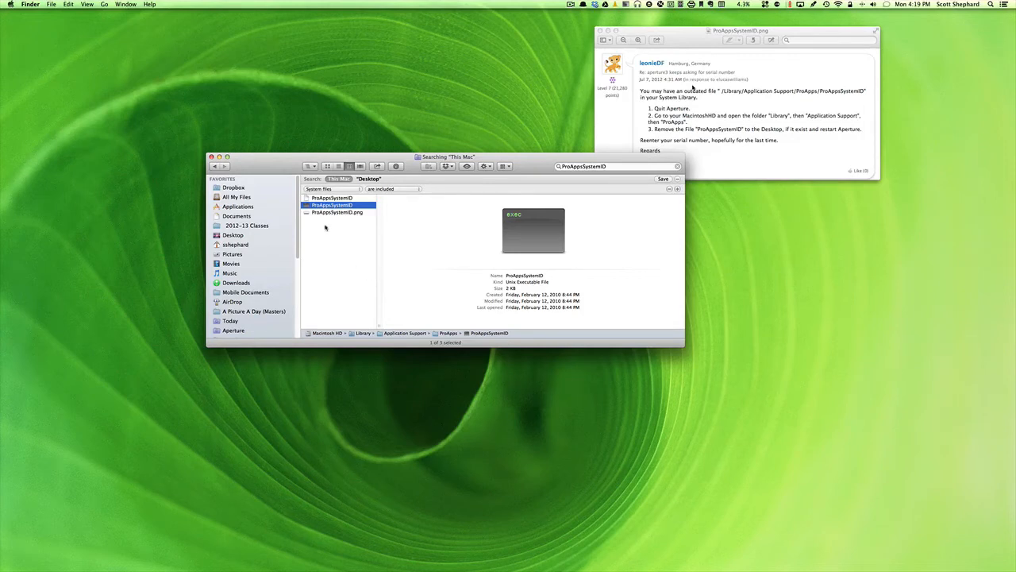
mouse_move(311, 212)
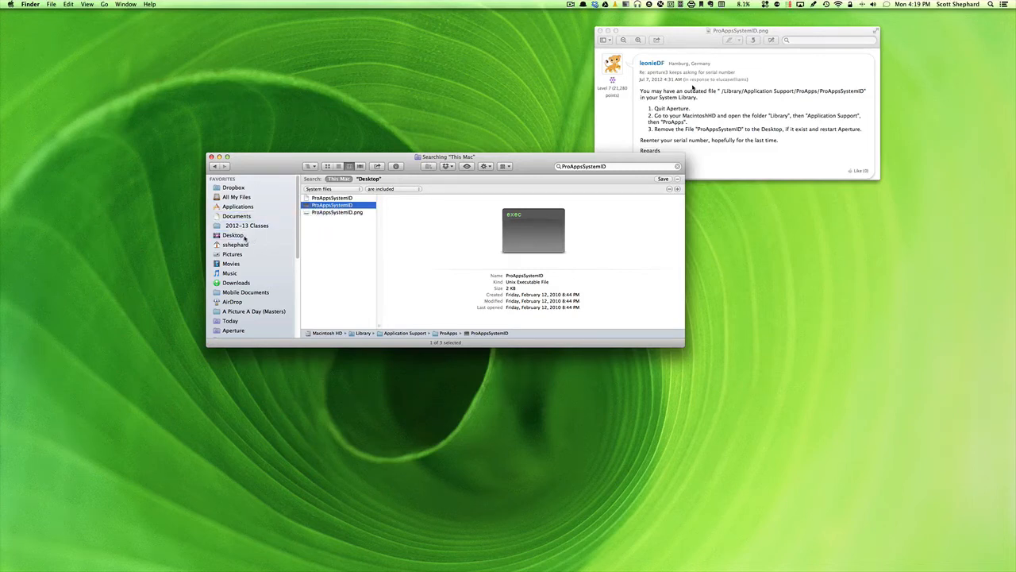
Step: Move the ProAppsSystemID file out of Library onto the Desktop
left_click(234, 235)
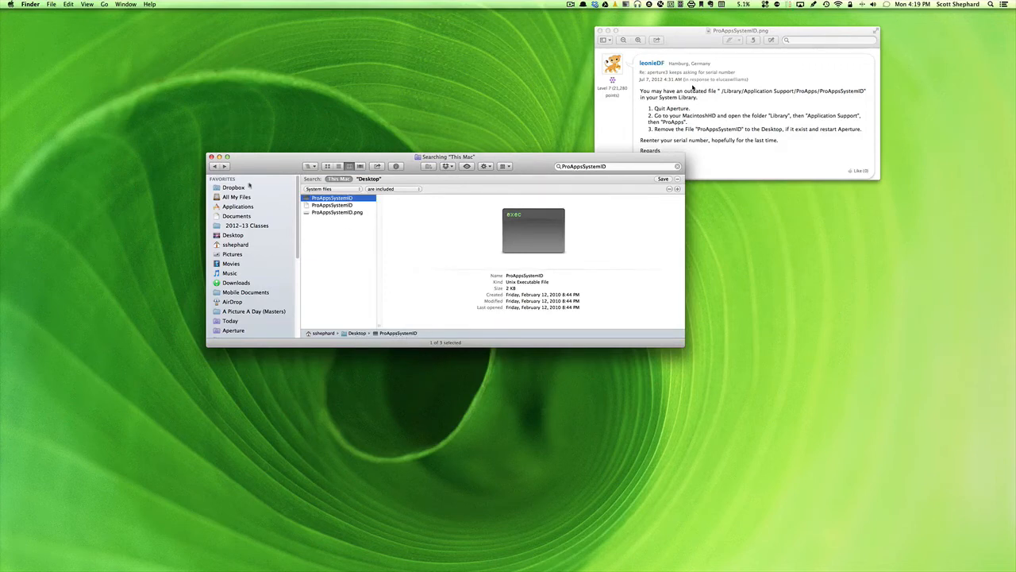
mouse_move(191, 162)
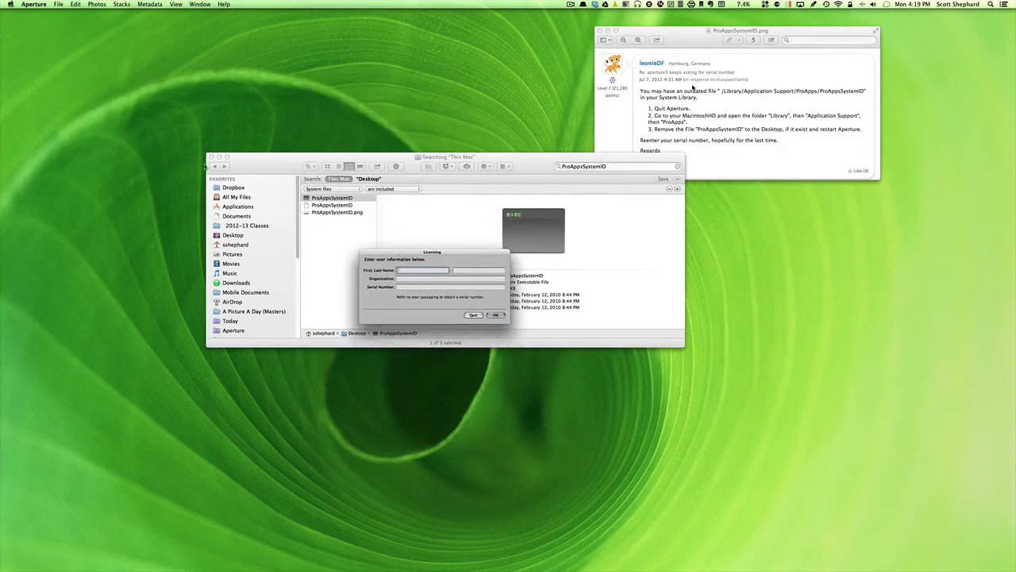
Step: Centre Aperture's Licensing dialog and submit it empty, triggering the first-and-last-name alert
left_click(210, 157)
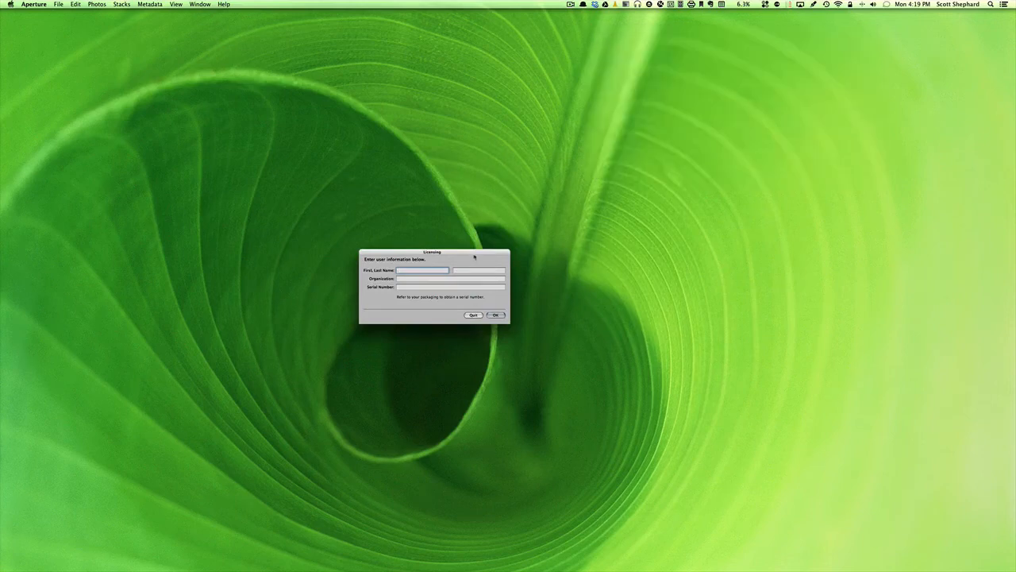
left_click_drag(432, 252, 459, 173)
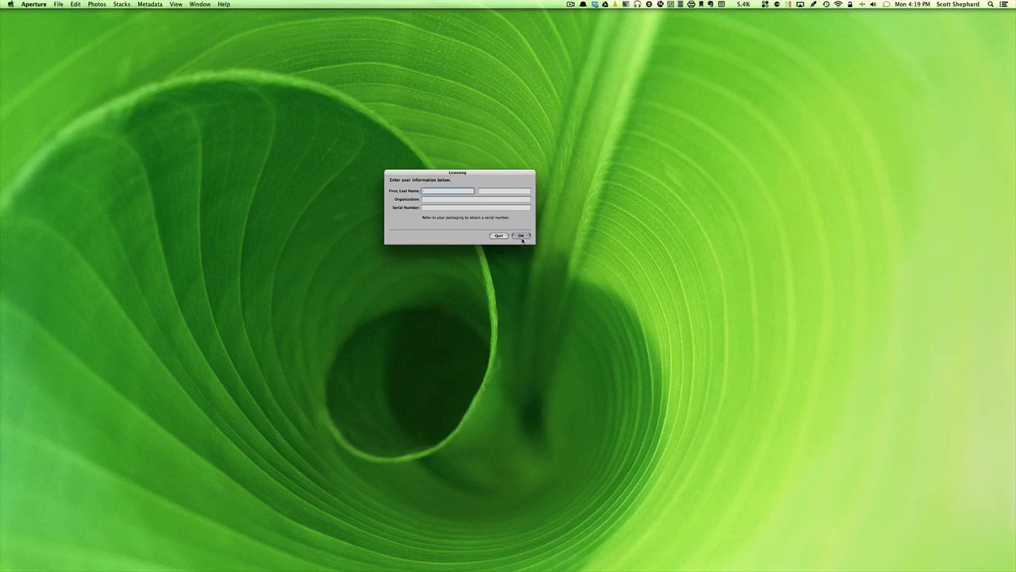
left_click(521, 236)
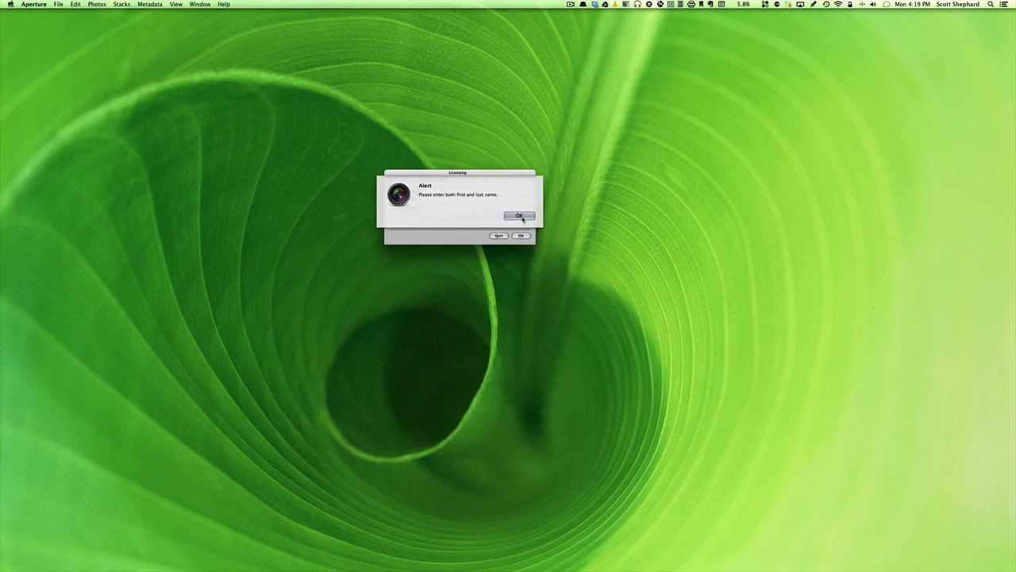